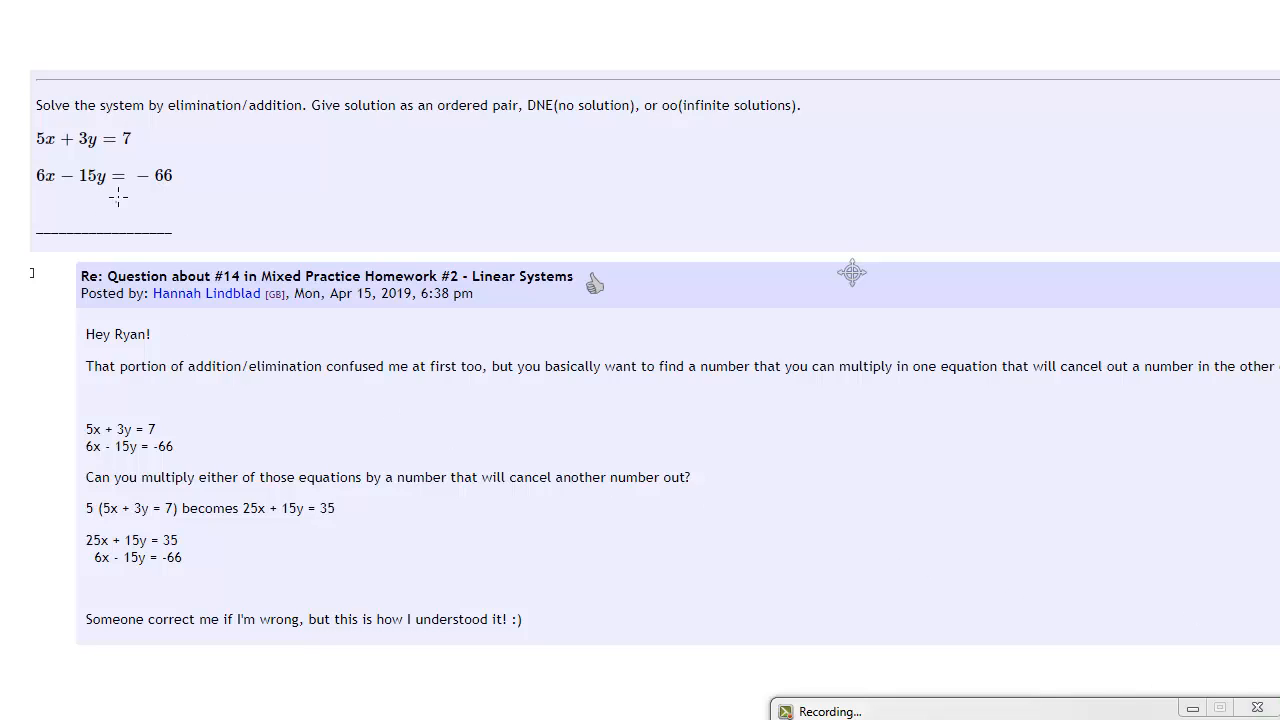
mouse_move(904, 612)
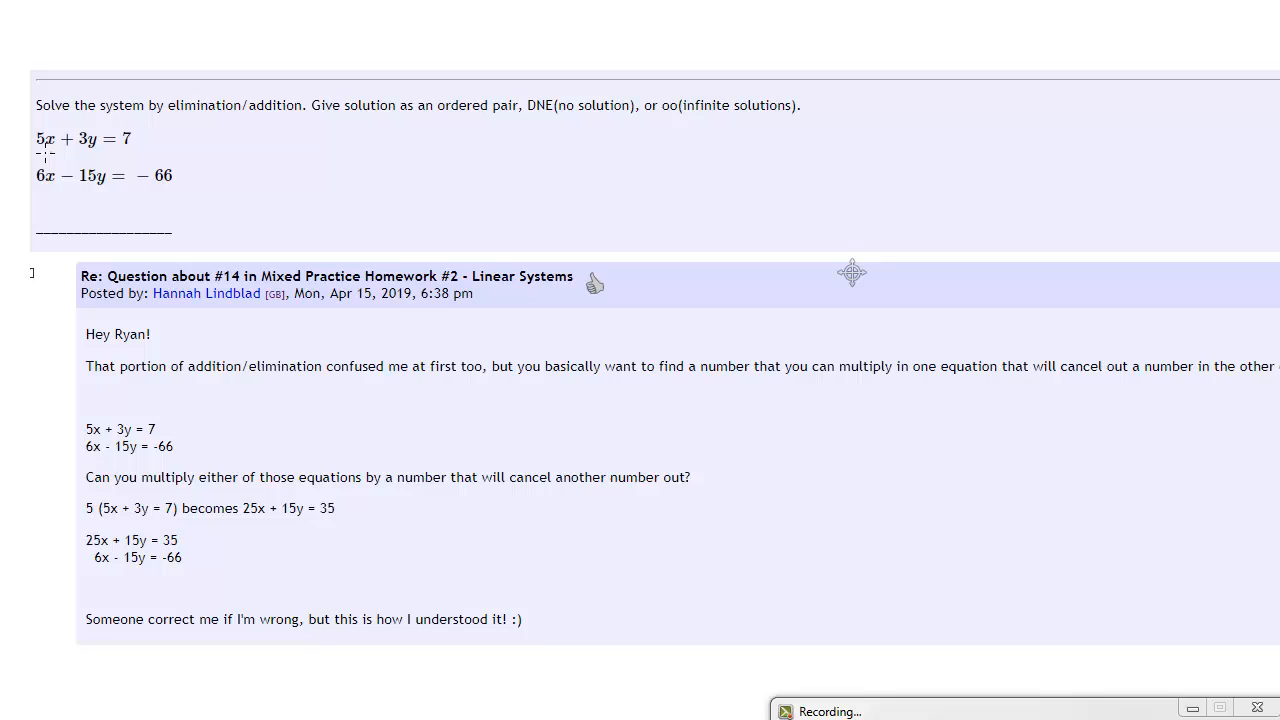
mouse_move(88, 292)
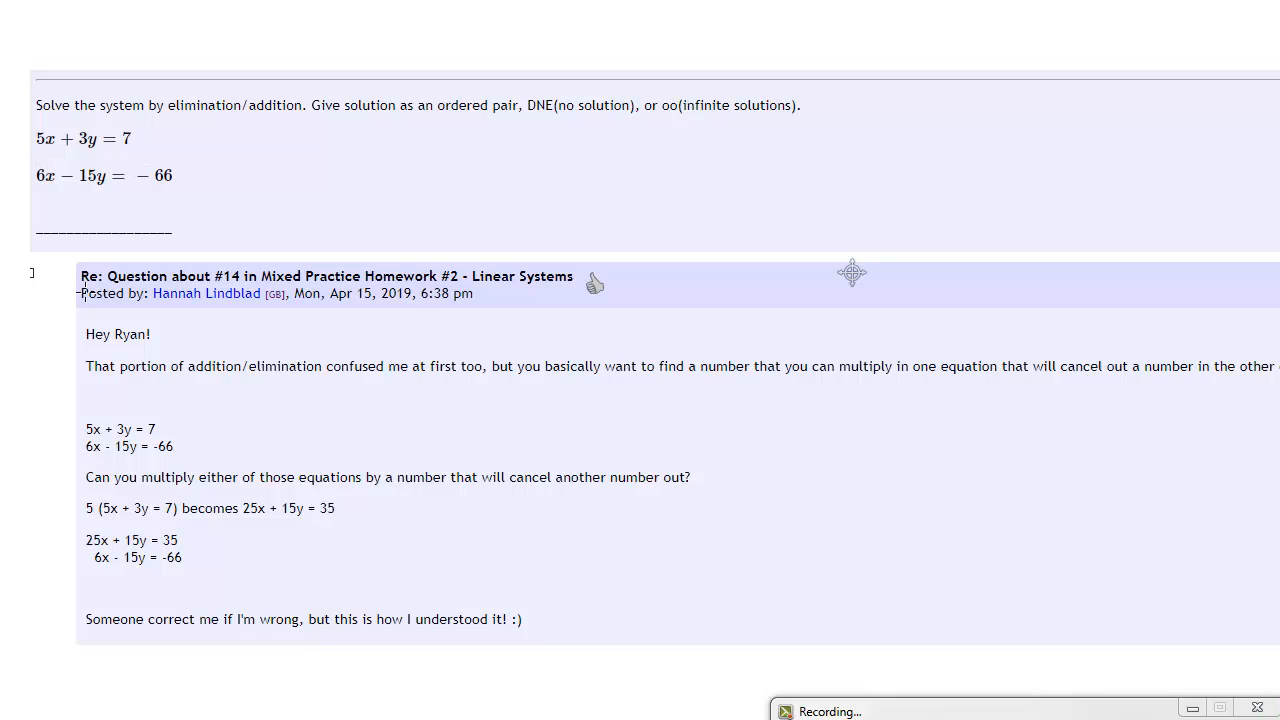
- Draw a red check mark beside '5 (5x + 3y = 7) becomes 25x + 15y = 35'
left_click_drag(340, 516, 380, 502)
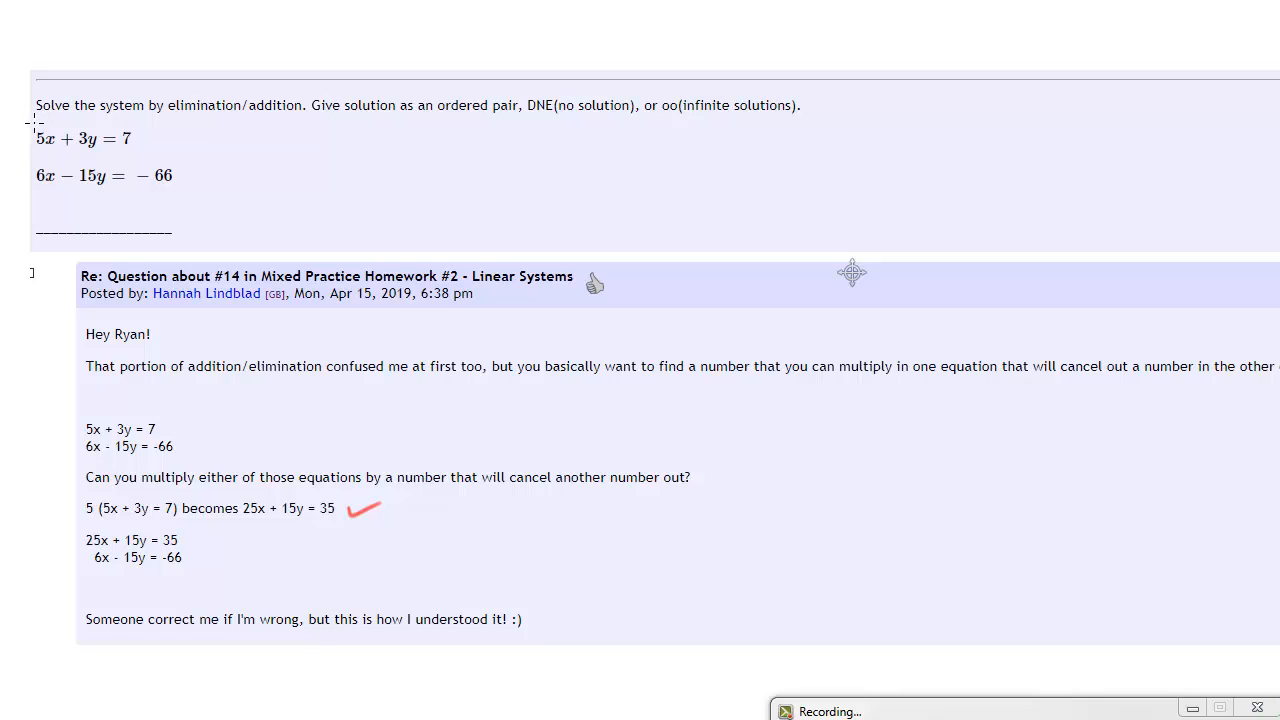
- Bracket 5x + 3y = 7 in red parentheses and write 'x 5' to its right
left_click_drag(20, 156, 150, 124)
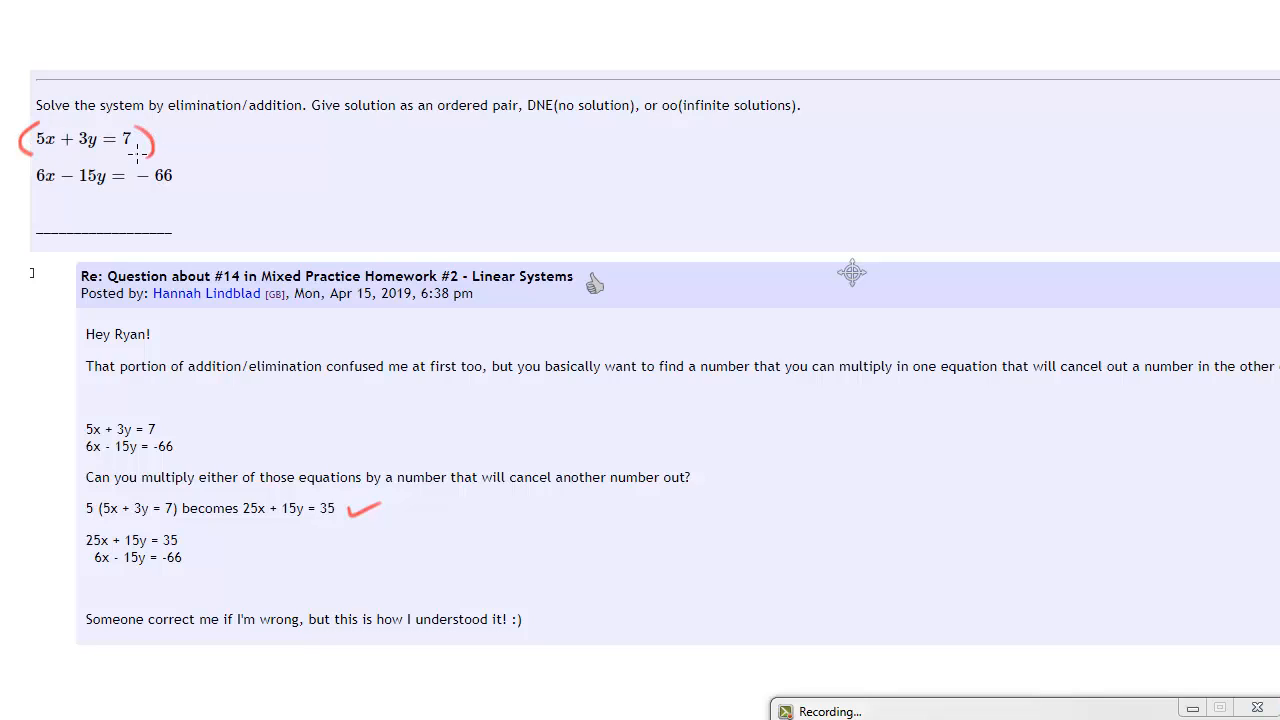
left_click(168, 140)
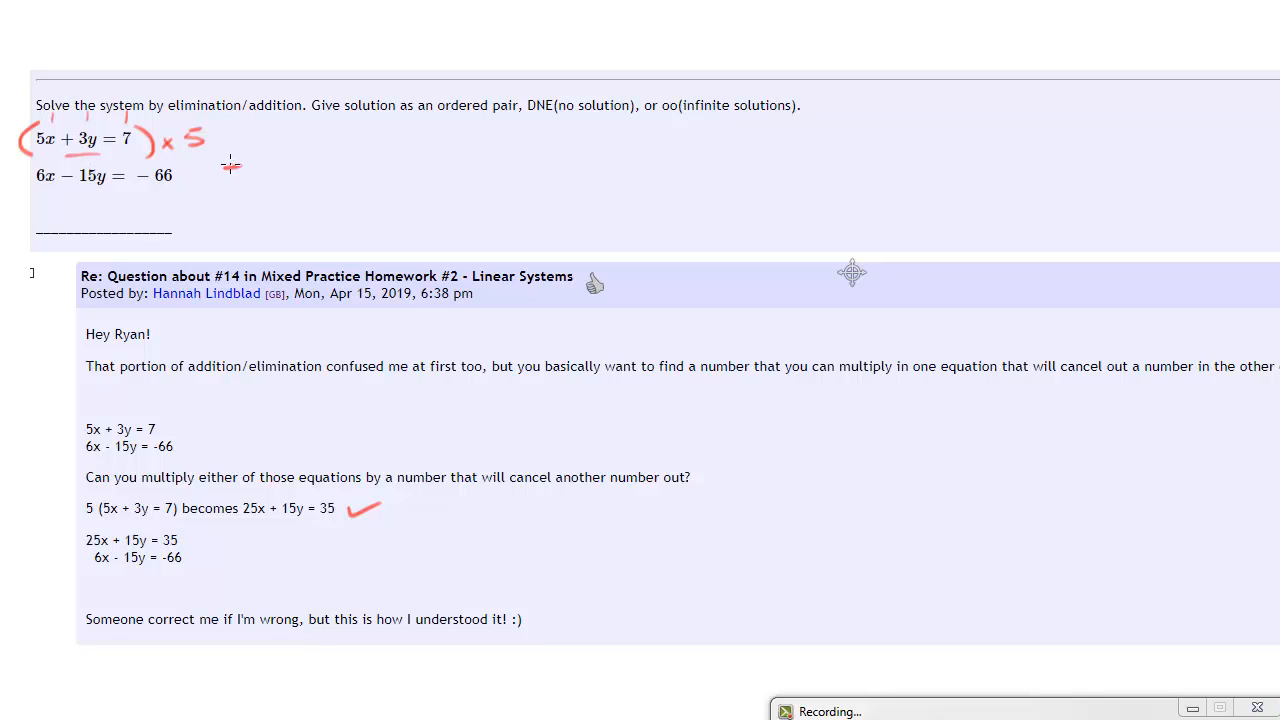
- Draw an arrow and write the rewritten top equation '=> 25x + 15y = 35' in red
left_click_drag(220, 168, 260, 158)
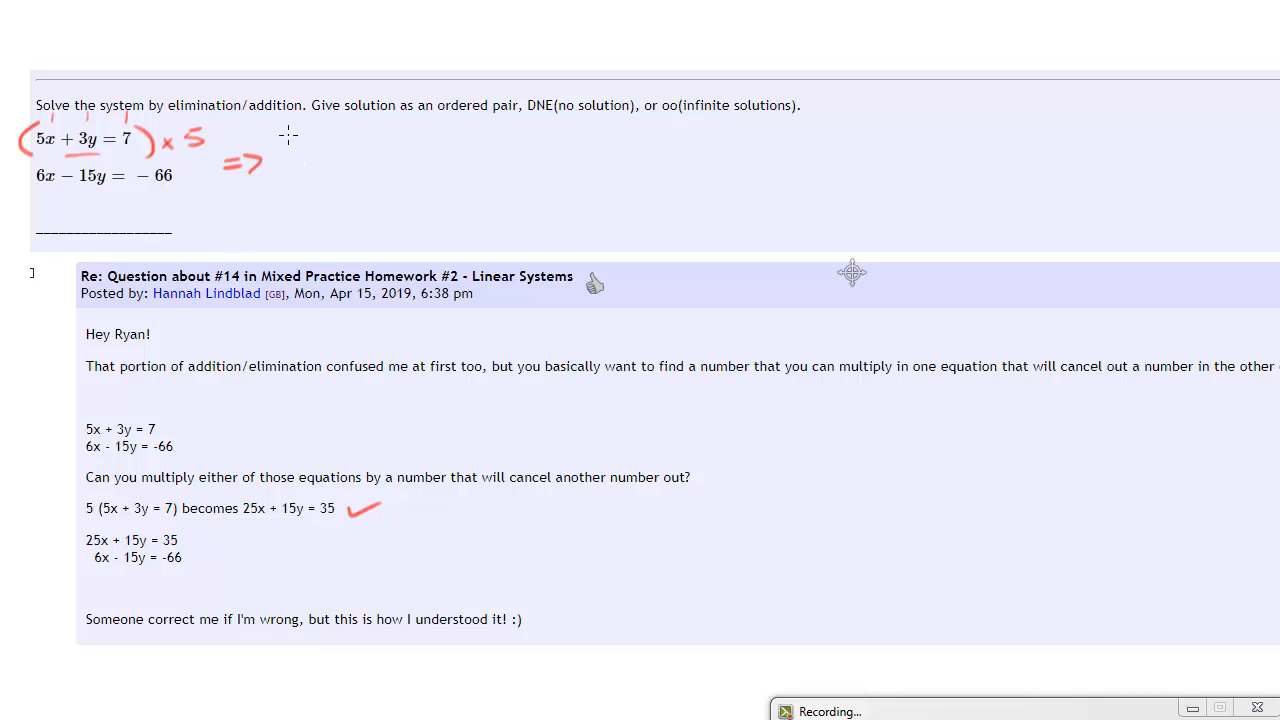
left_click_drag(290, 144, 300, 136)
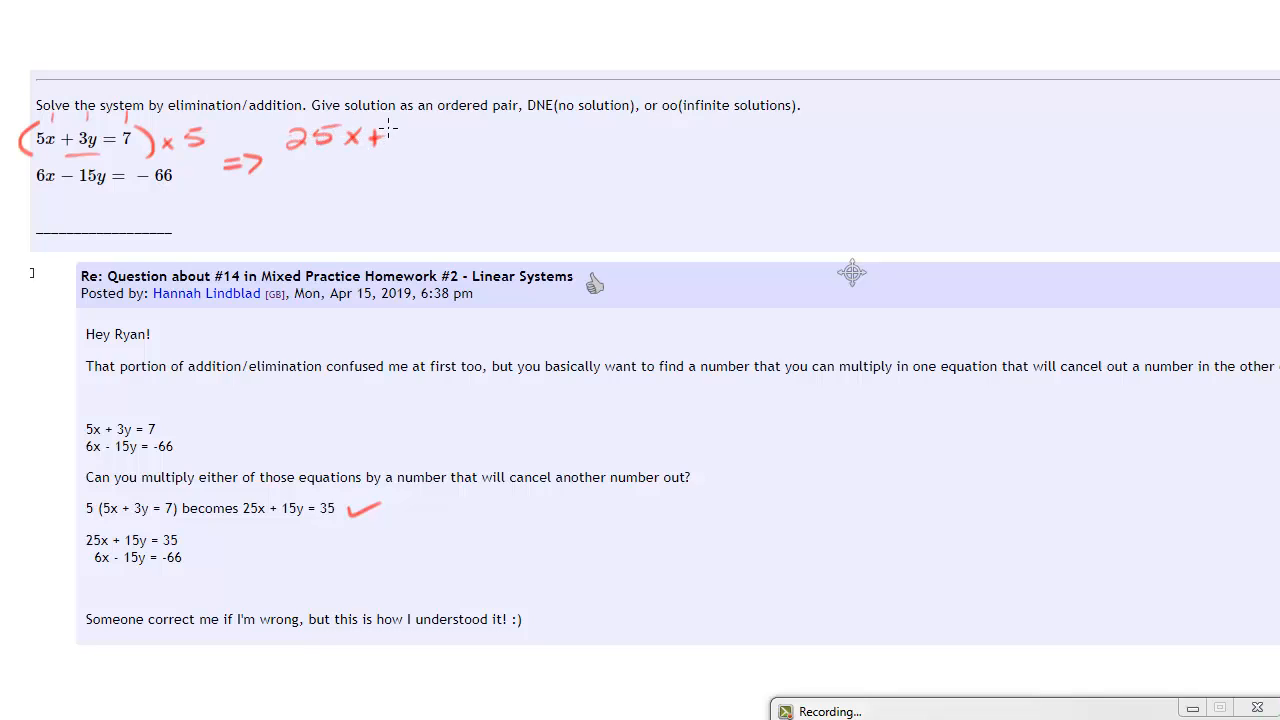
left_click_drag(380, 140, 450, 144)
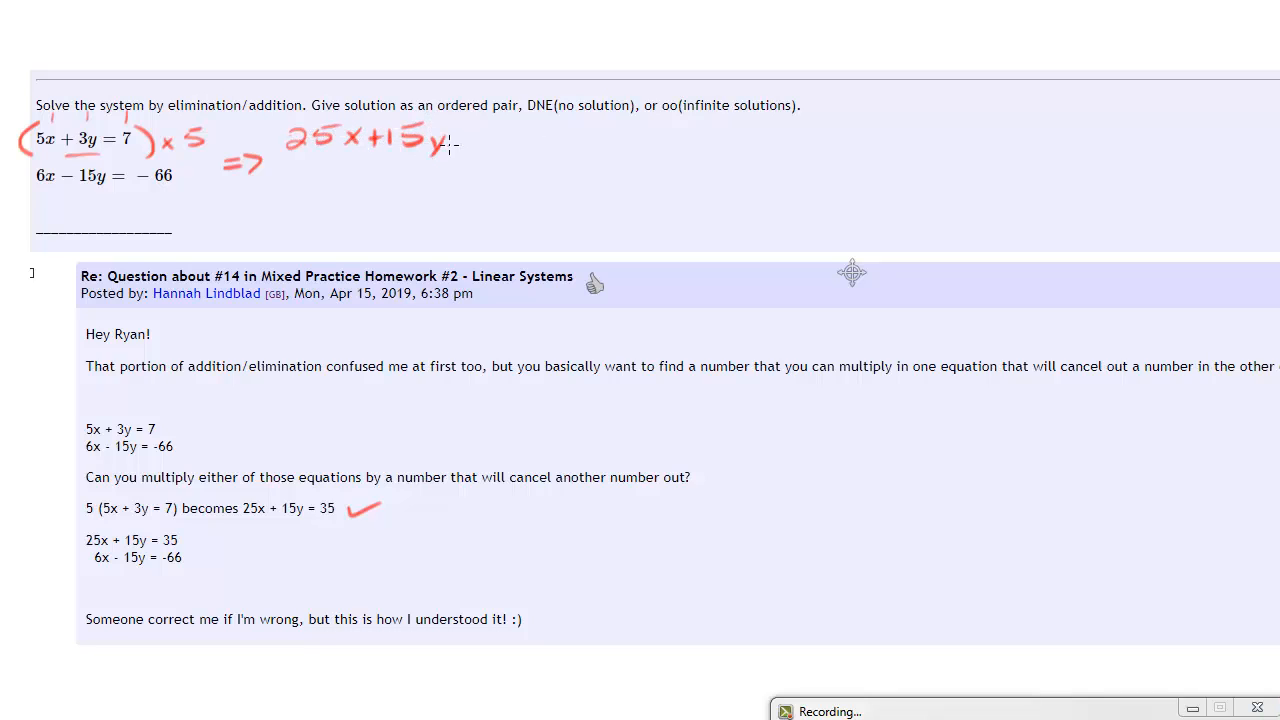
left_click_drag(456, 136, 520, 136)
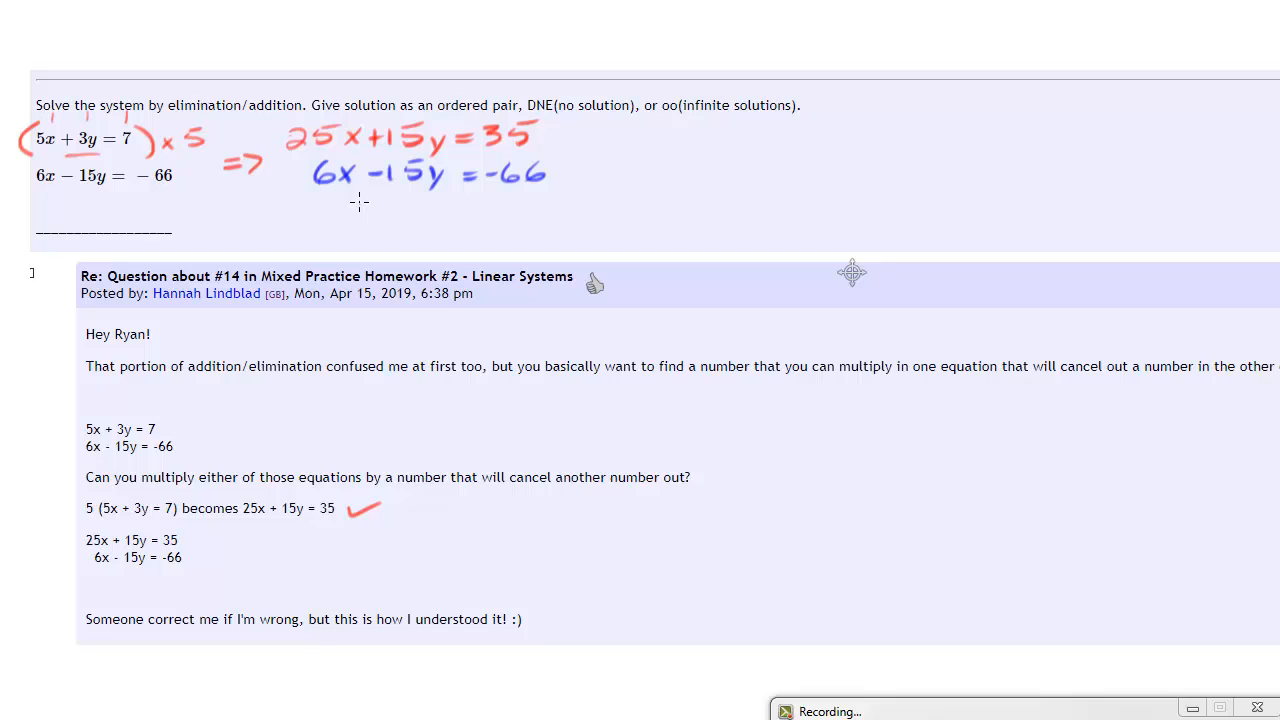
mouse_move(324, 196)
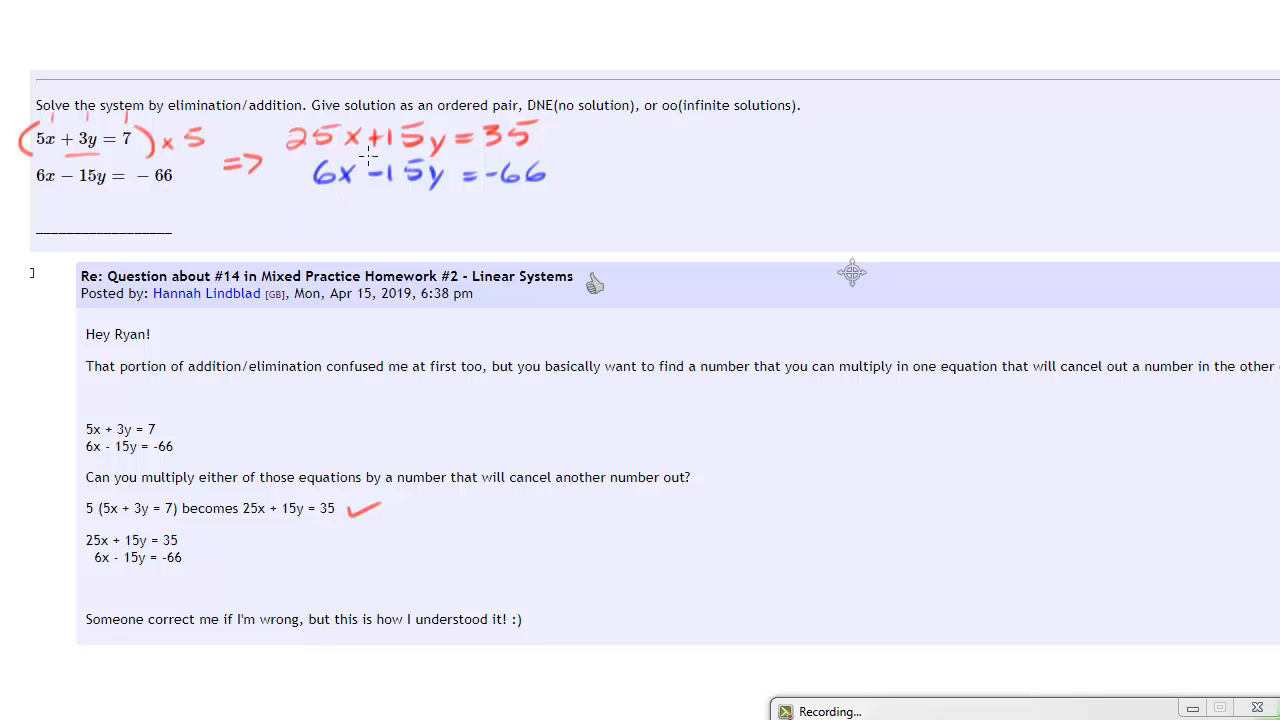
- Strike through the +15y term in the red equation 25x + 15y = 35
left_click_drag(376, 164, 440, 136)
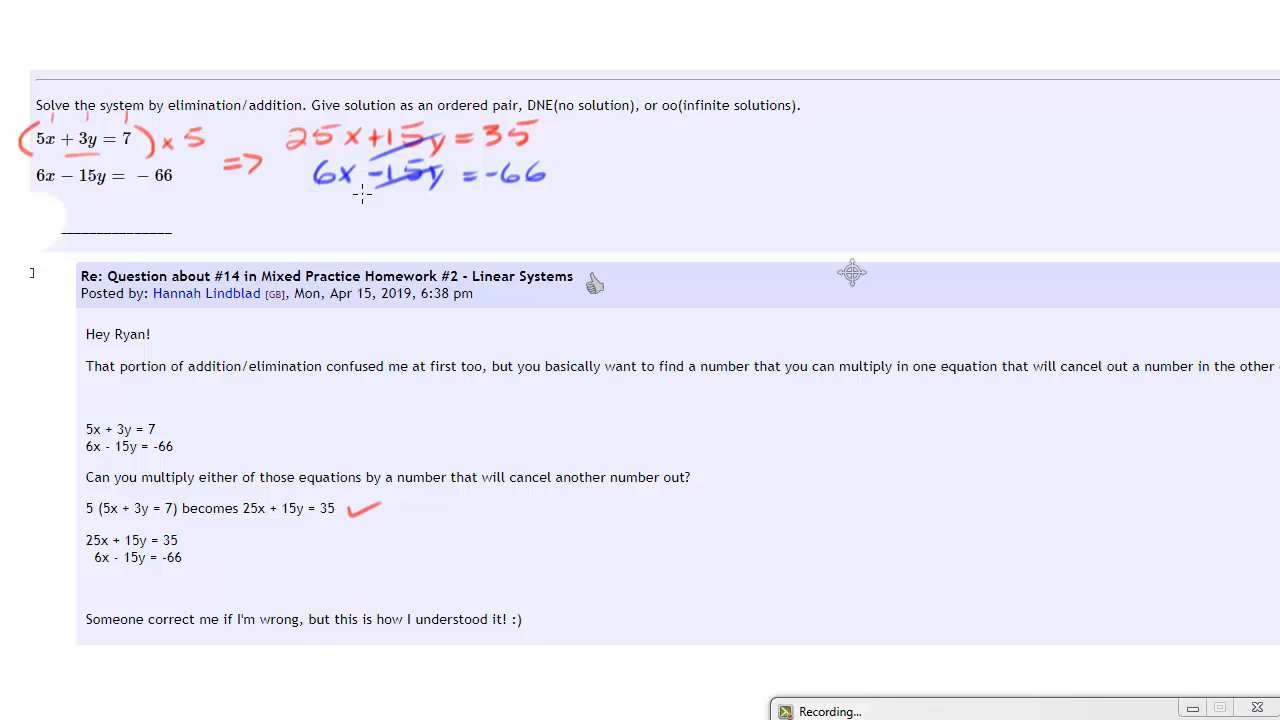
mouse_move(420, 190)
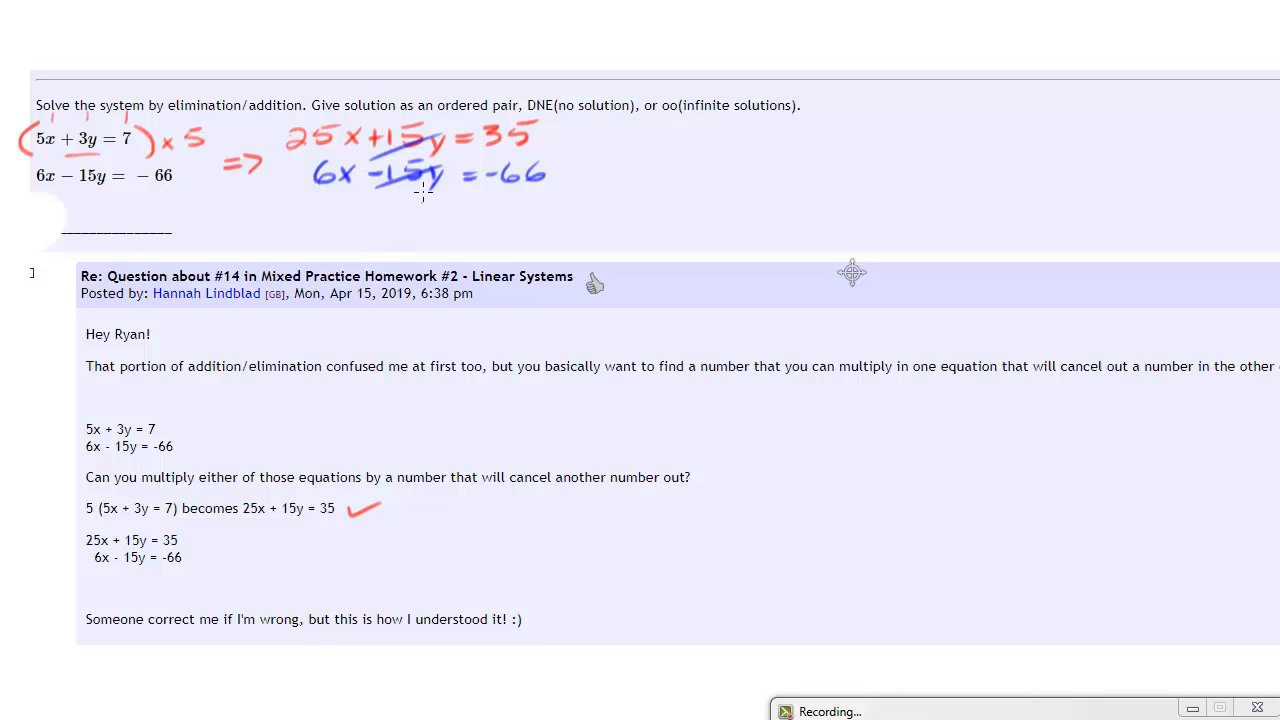